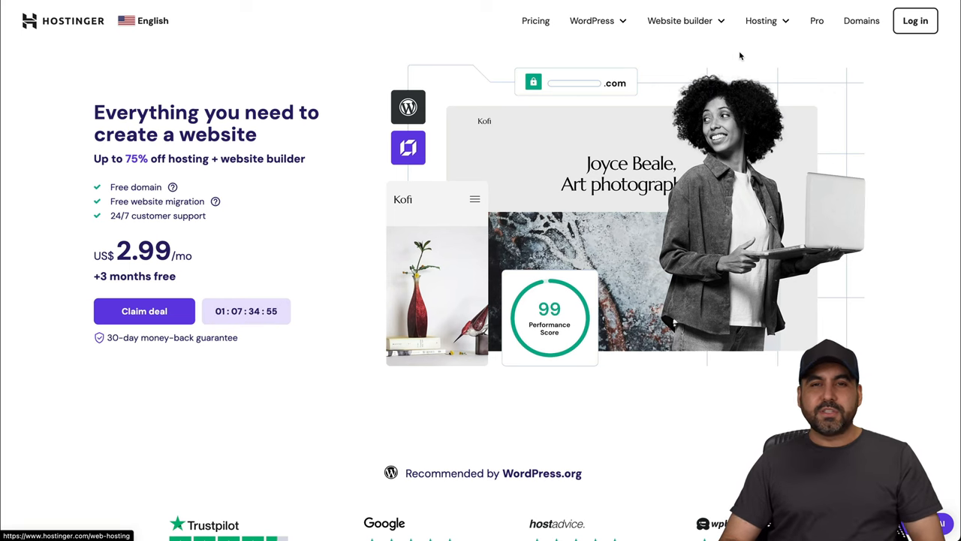
Add the Business web hosting plan to the cart from the pricing section.
scroll(down, 3)
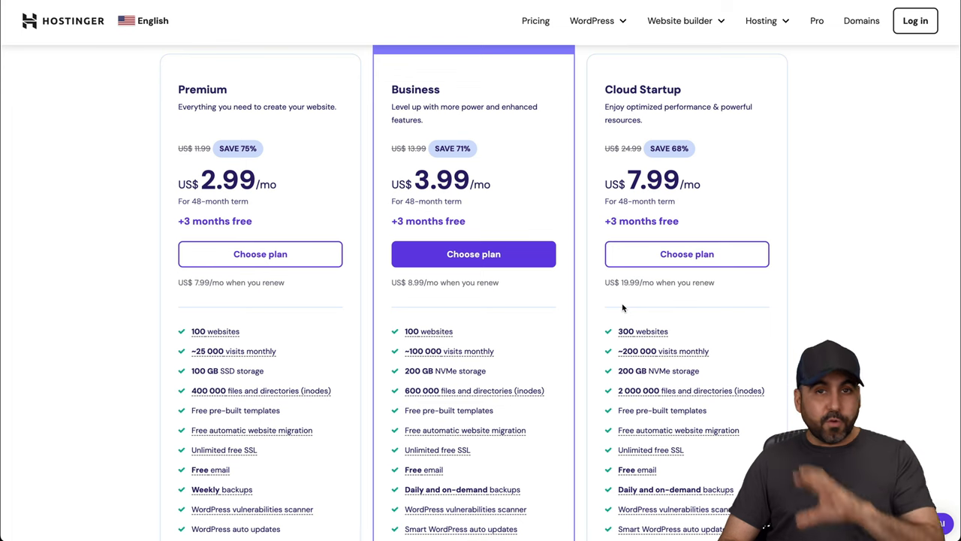
mouse_move(563, 339)
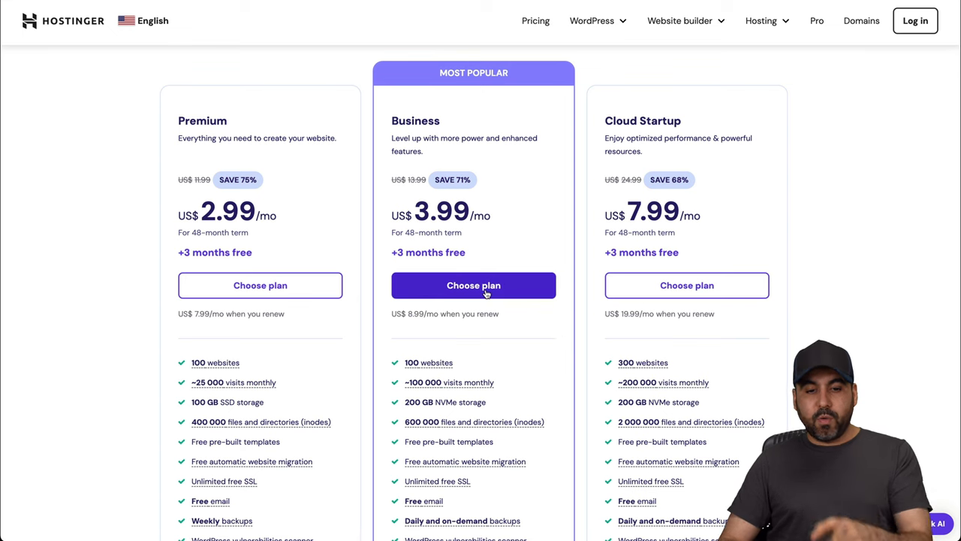
click(473, 286)
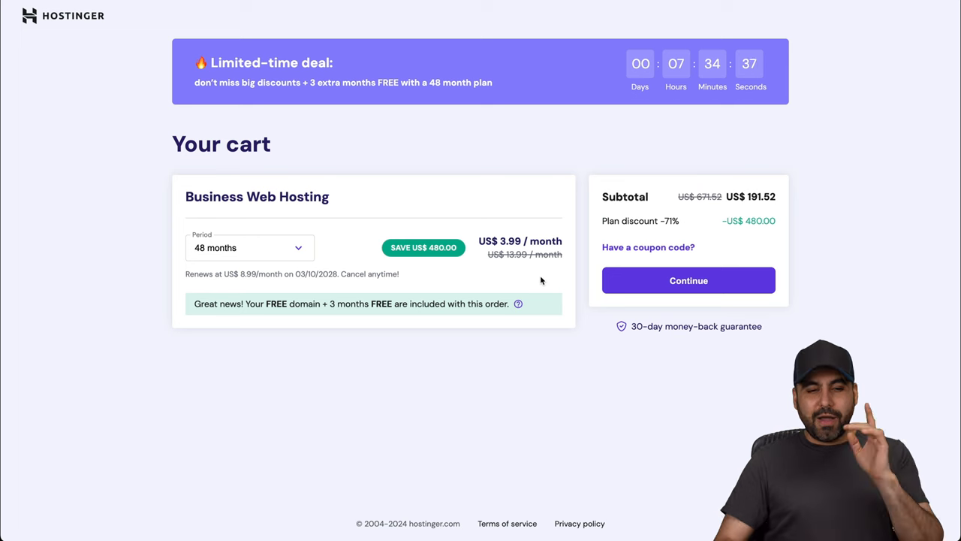
Keep the 48-month billing period and enter the SAASMASTER coupon code.
click(249, 246)
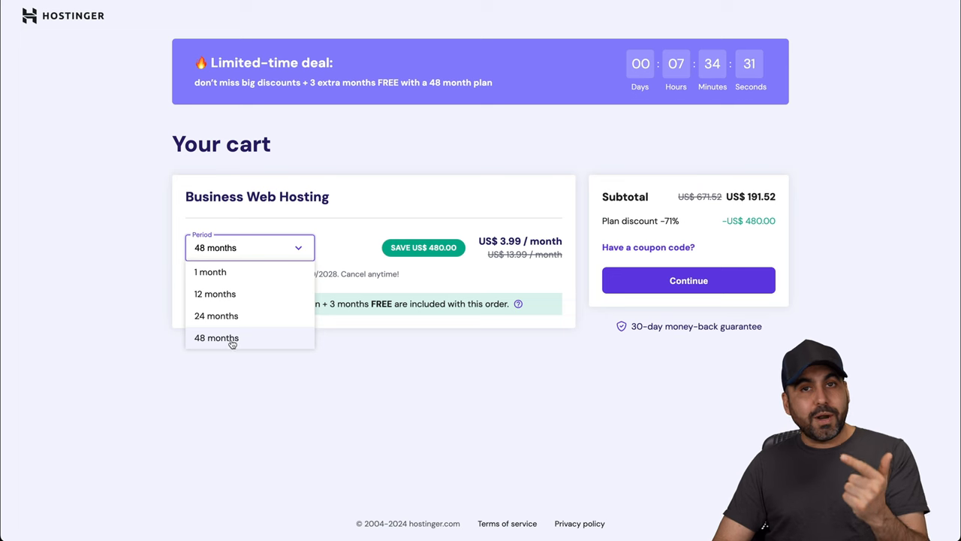
click(216, 336)
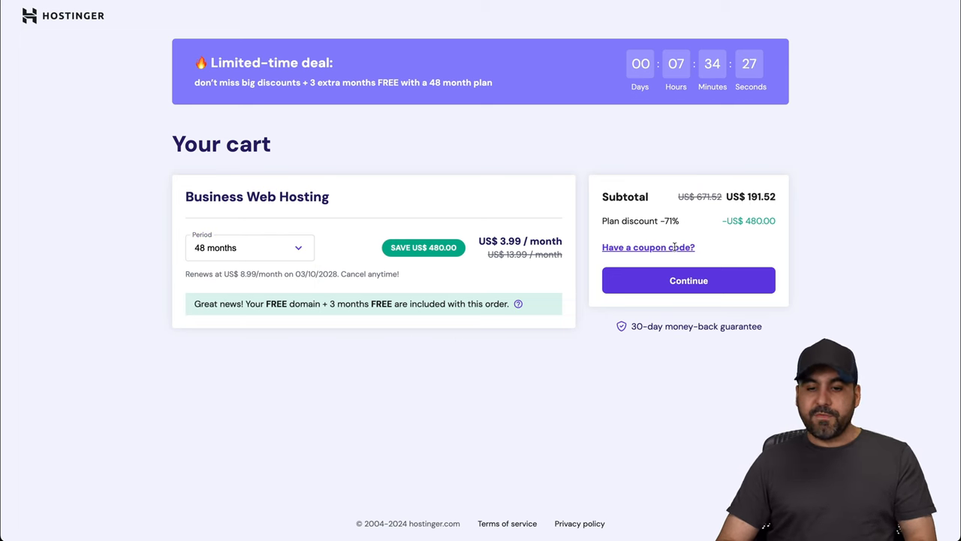
text(SAASMASTER)
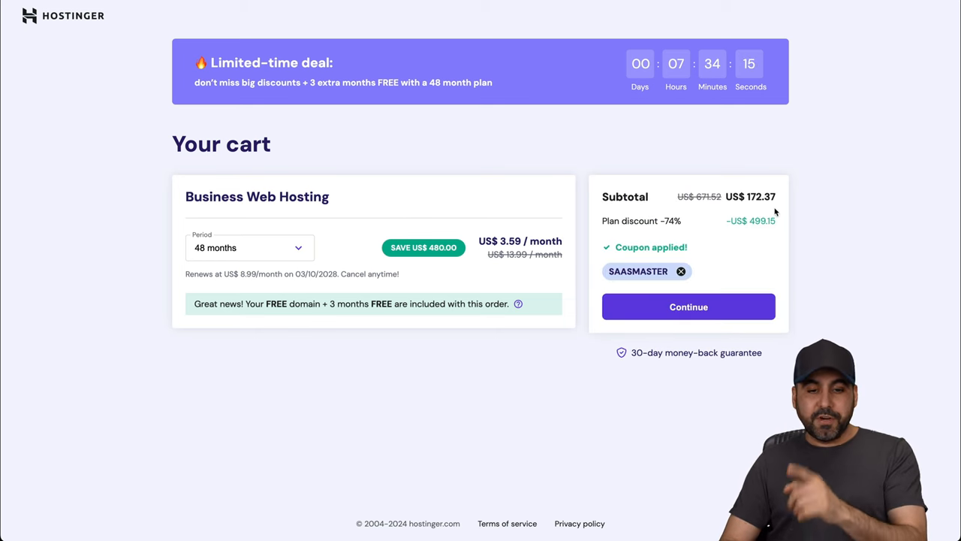
mouse_move(780, 234)
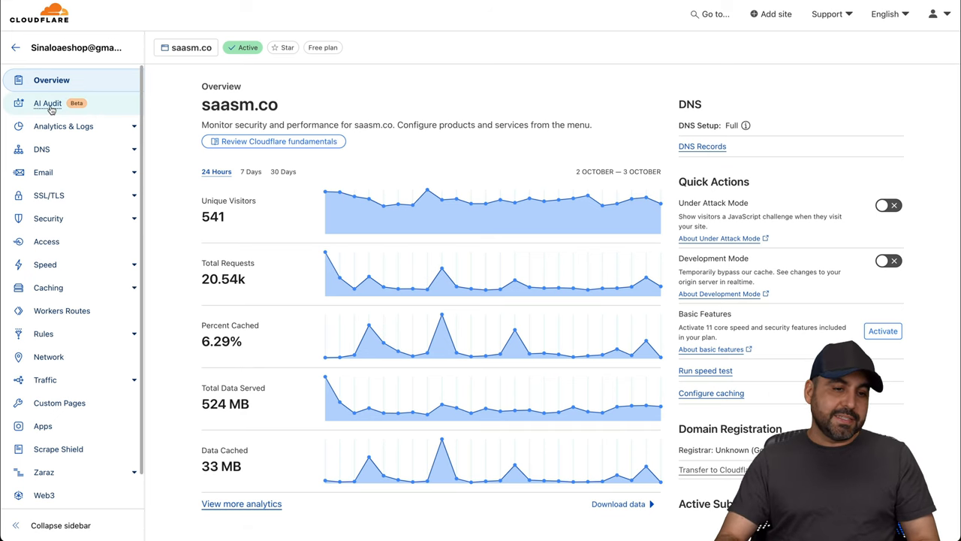
Show the AI Audit crawler report for saasm.co from the sidebar.
click(48, 102)
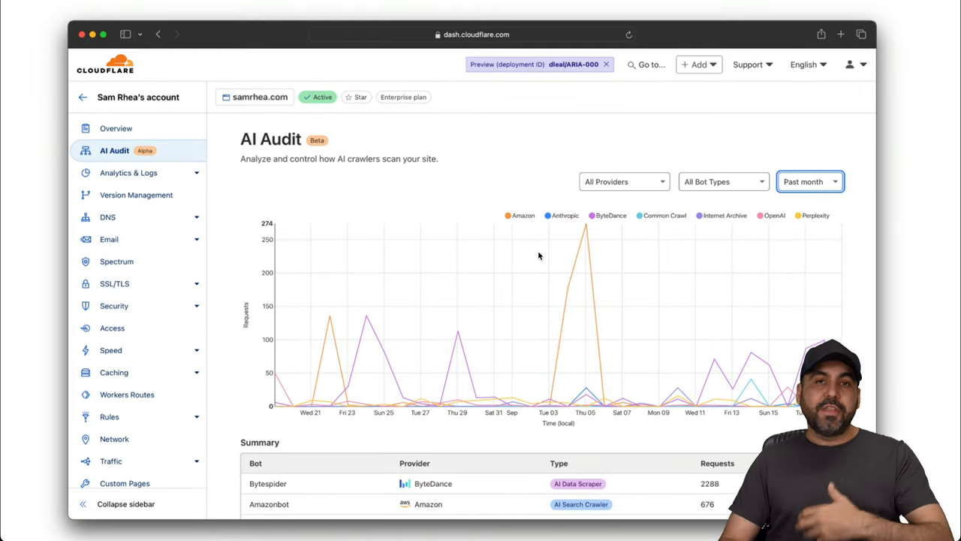
mouse_move(279, 325)
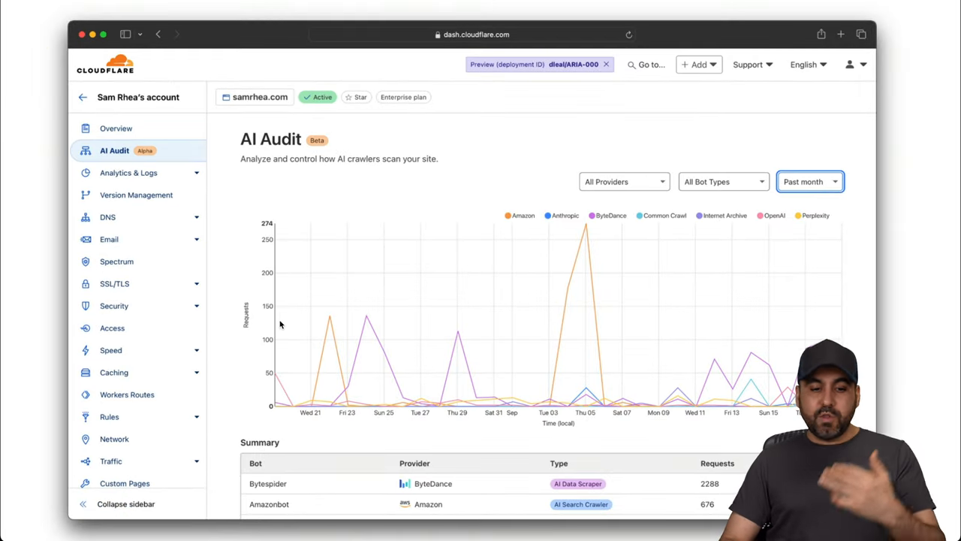
mouse_move(499, 383)
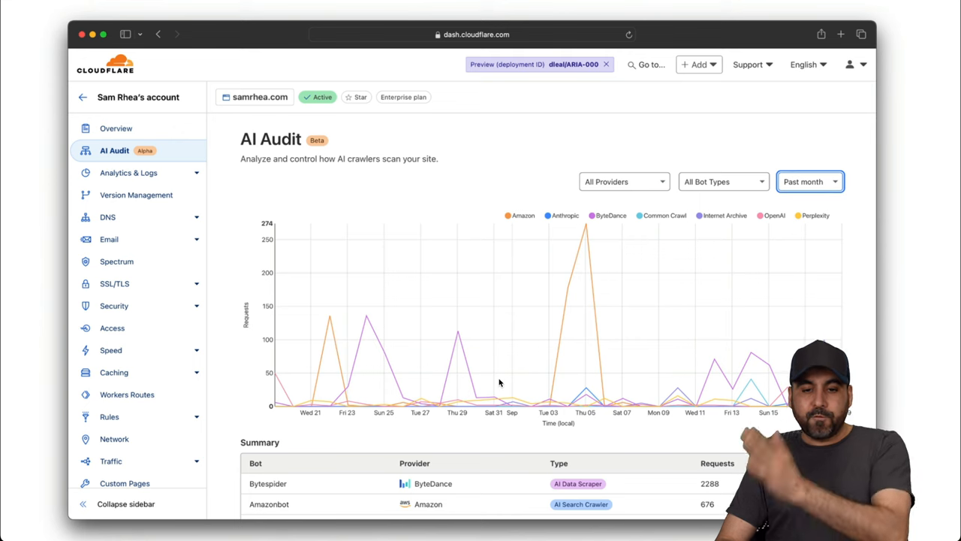
mouse_move(545, 343)
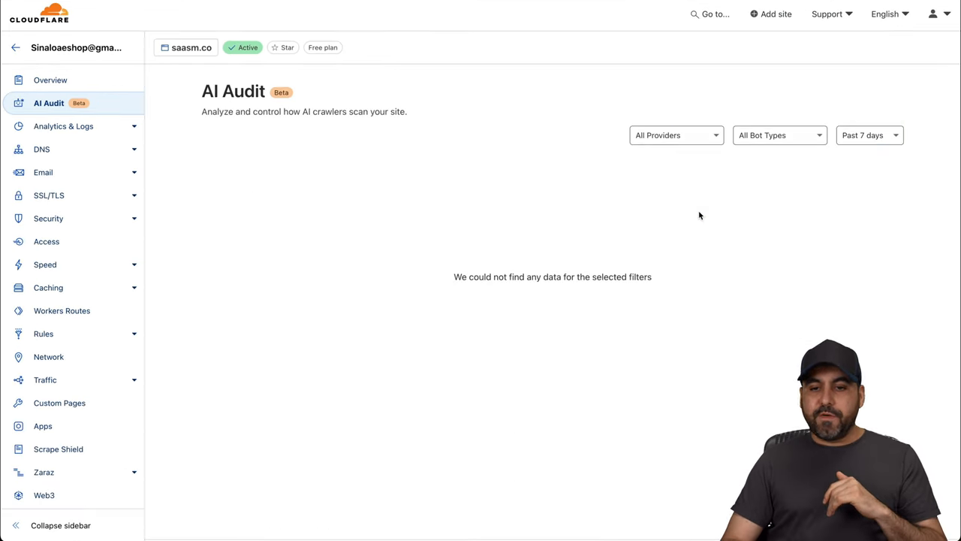
click(674, 135)
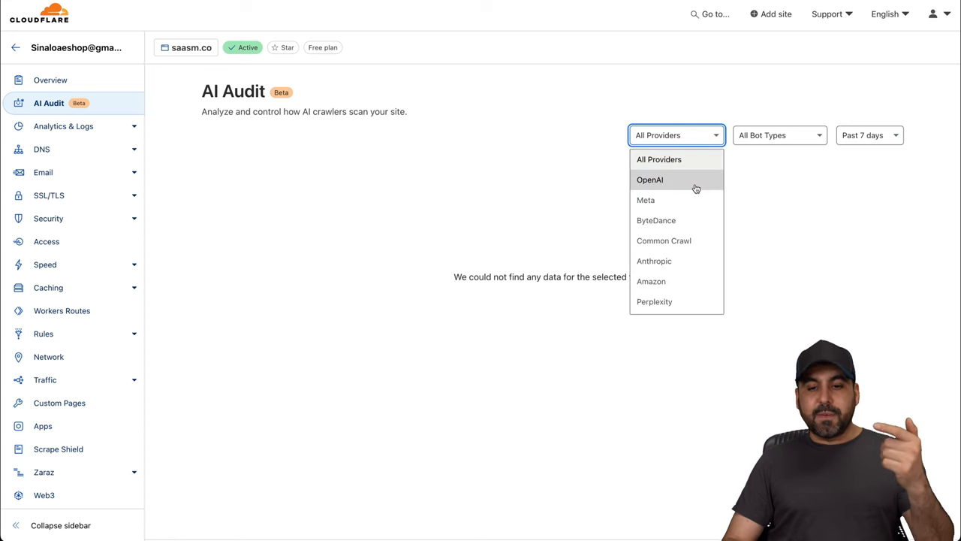
scroll(down, 3)
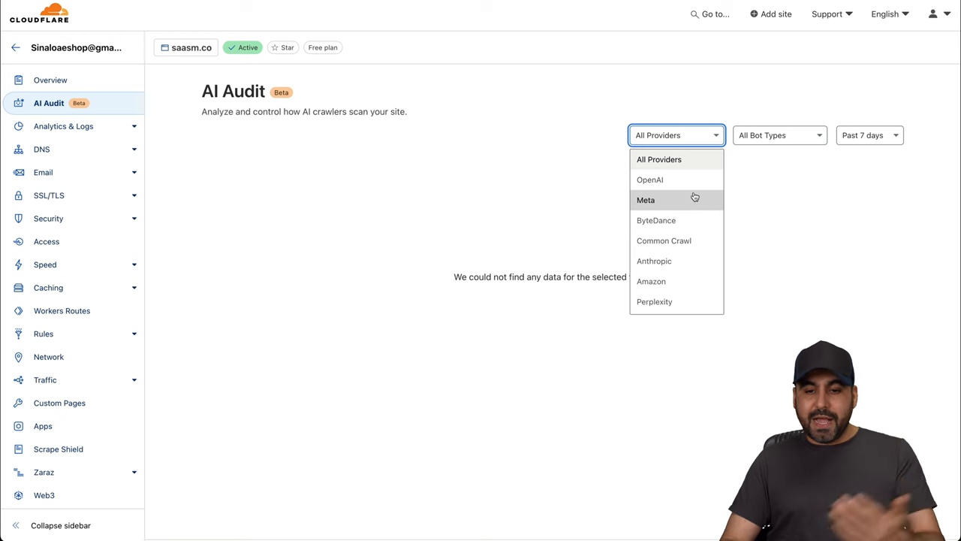
scroll(down, 3)
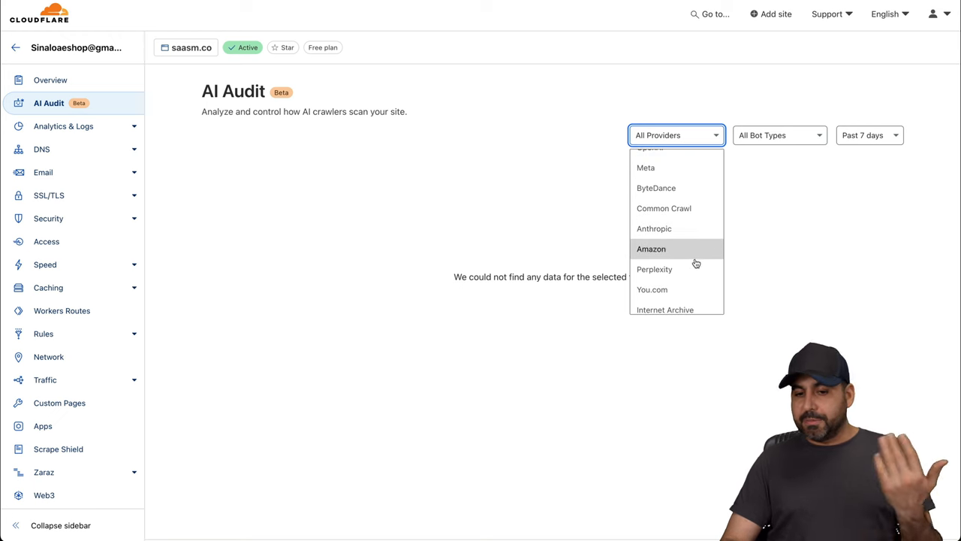
click(676, 135)
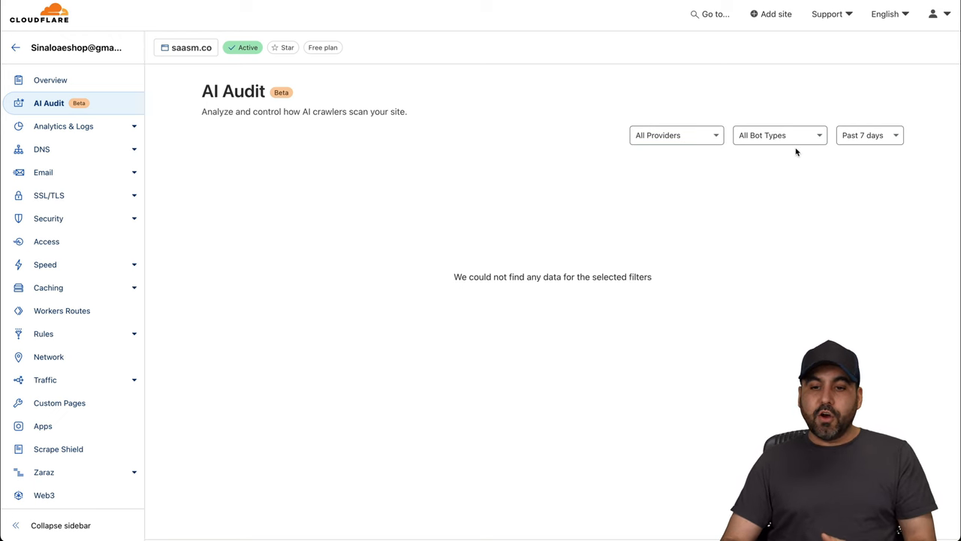
click(778, 135)
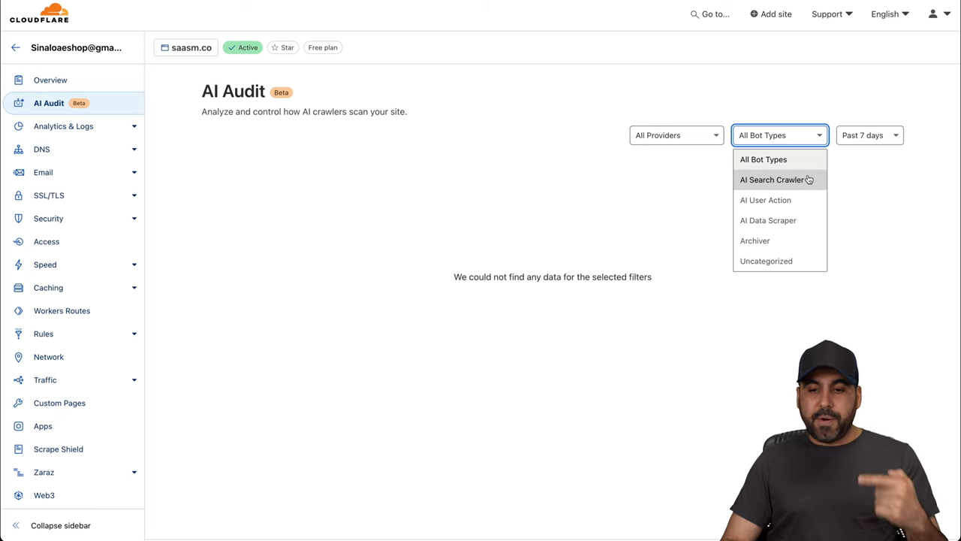
mouse_move(769, 190)
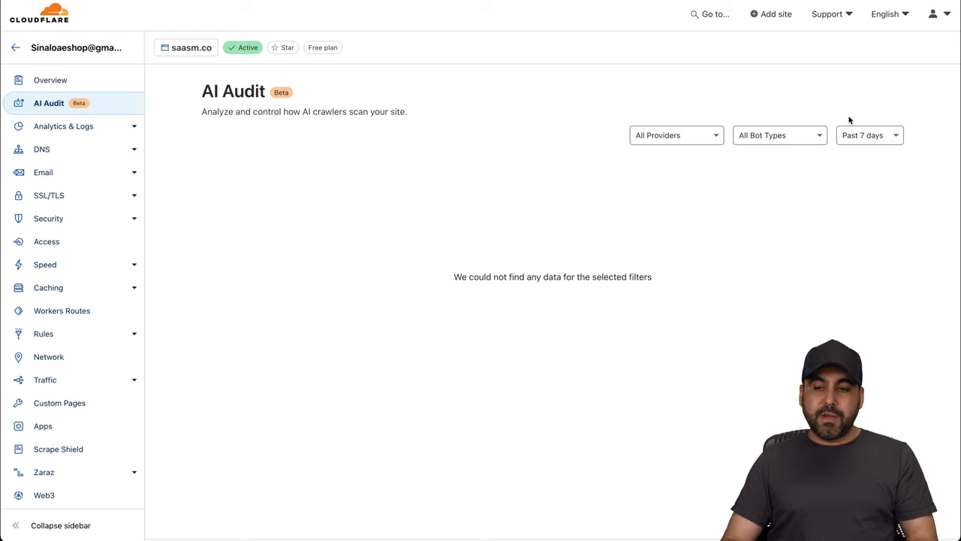
click(868, 135)
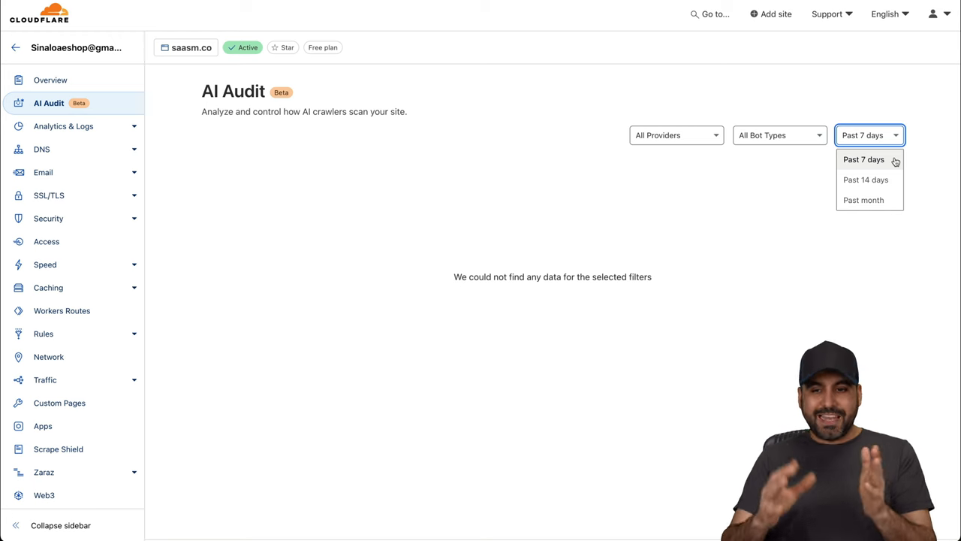
mouse_move(865, 180)
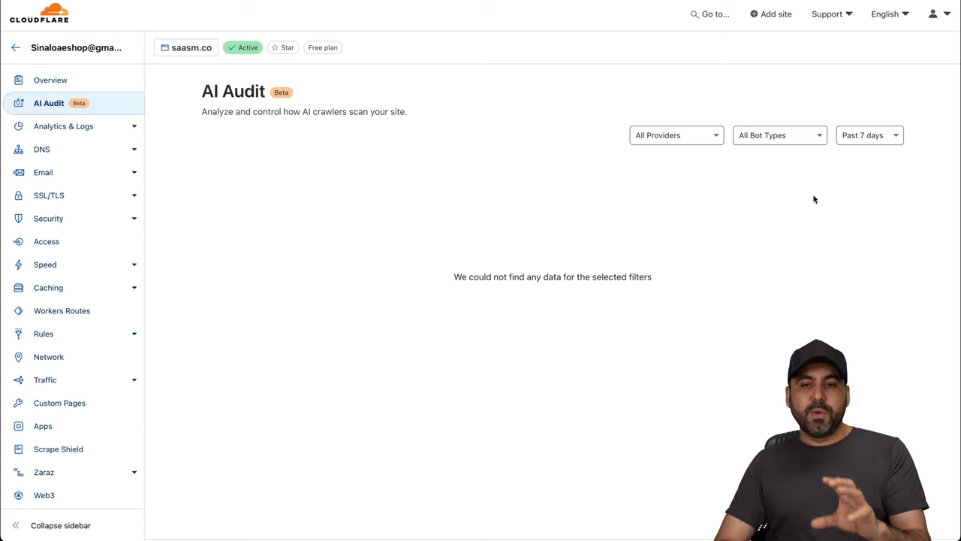
mouse_move(439, 197)
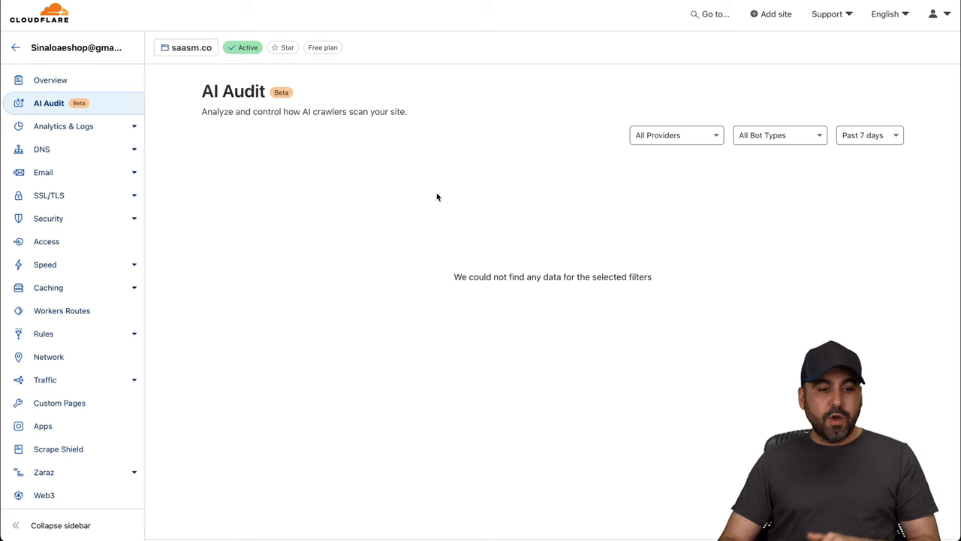
Enable Block AI Bots alongside Bot Fight Mode in Security > Bots for saasm.co.
click(48, 218)
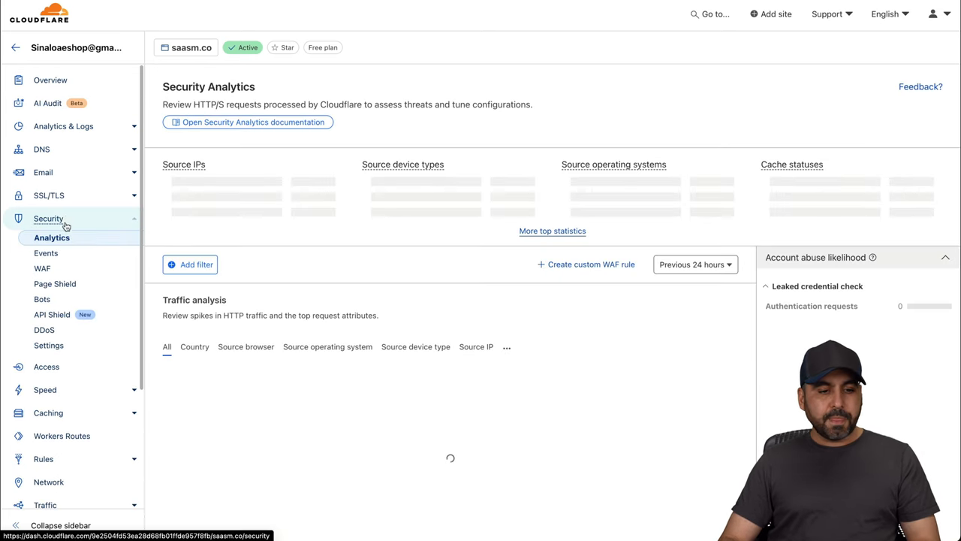
click(42, 299)
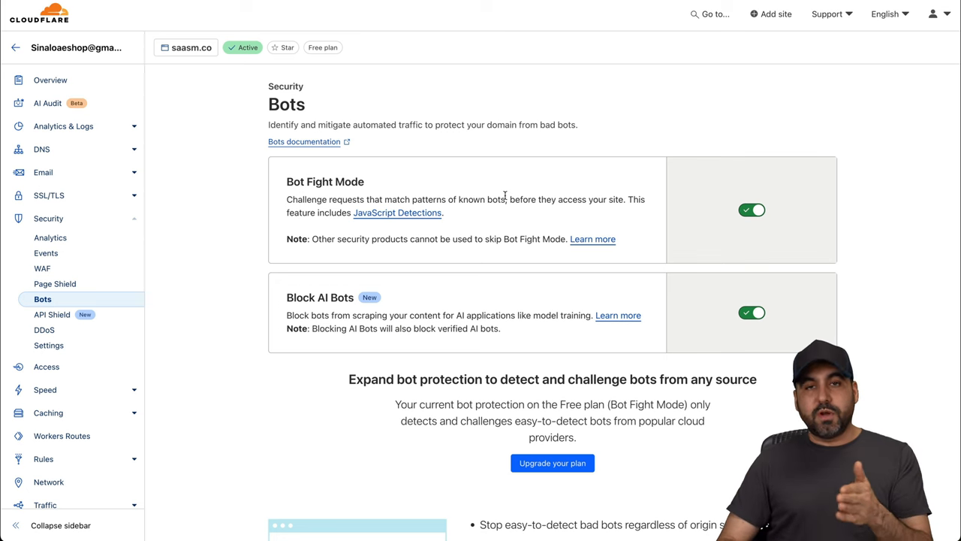
mouse_move(303, 310)
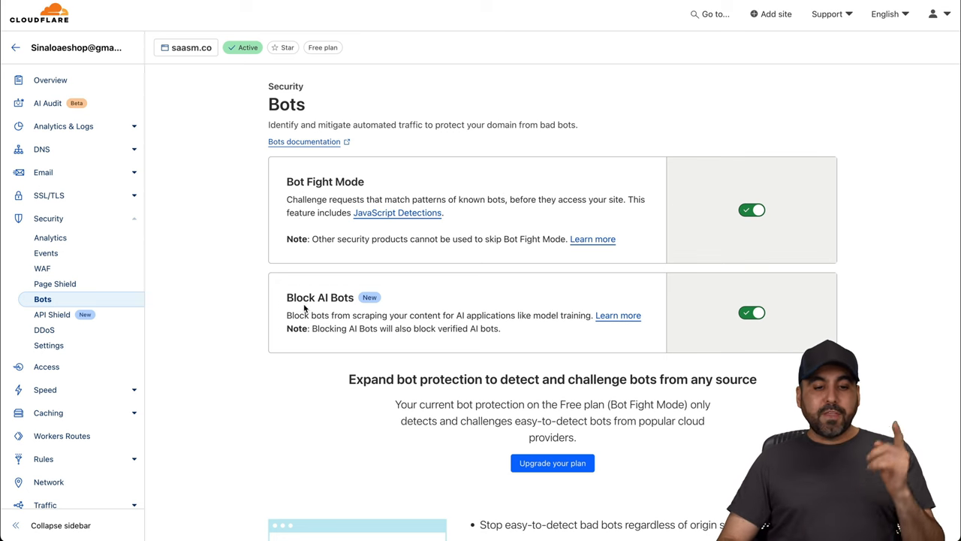
mouse_move(400, 306)
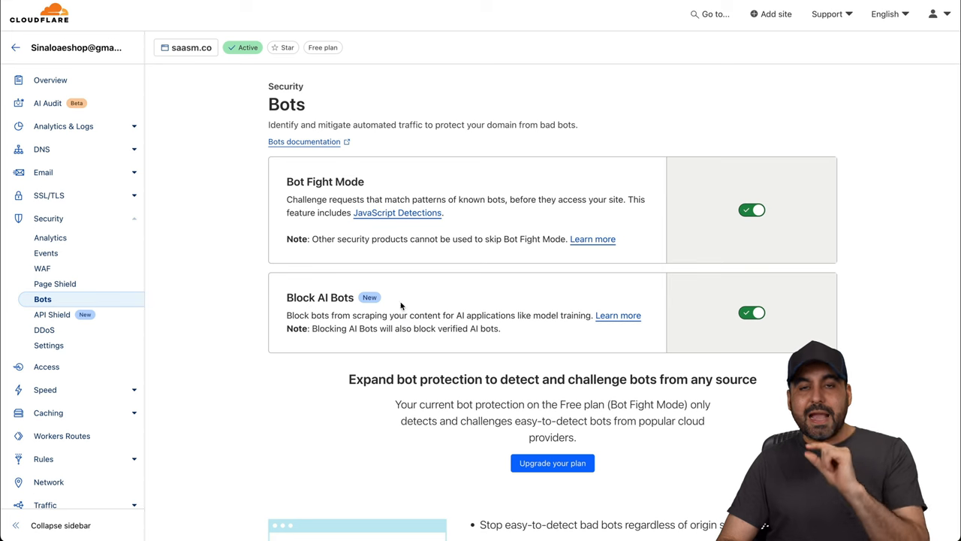
mouse_move(538, 337)
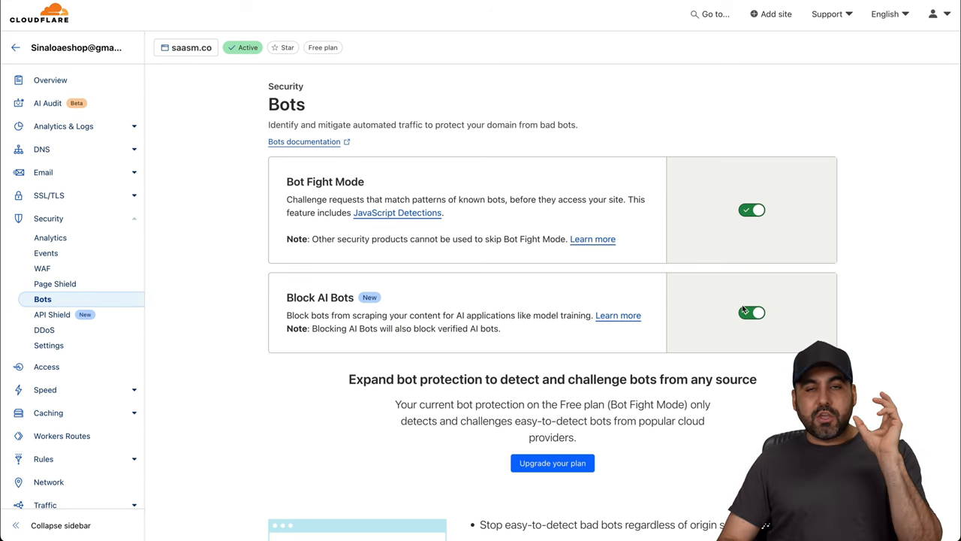
click(750, 313)
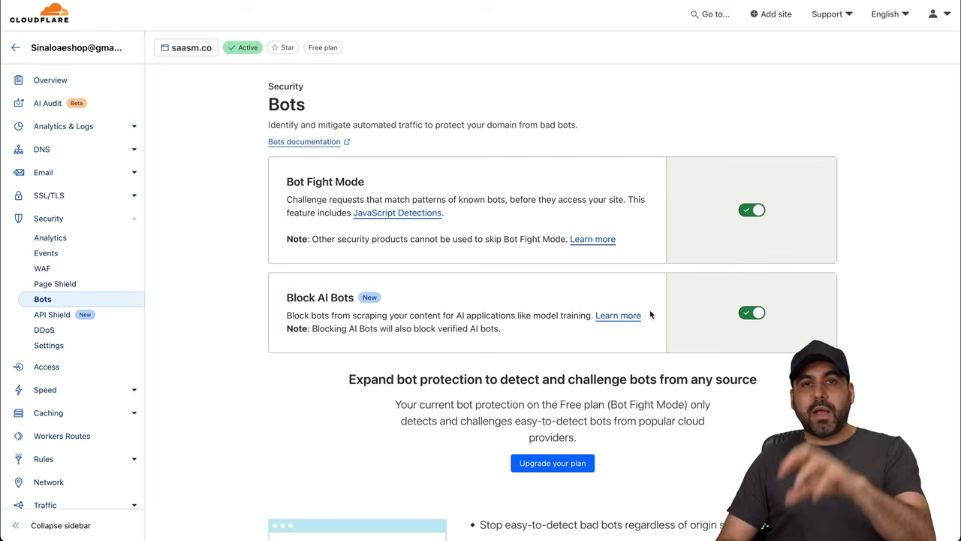
mouse_move(595, 302)
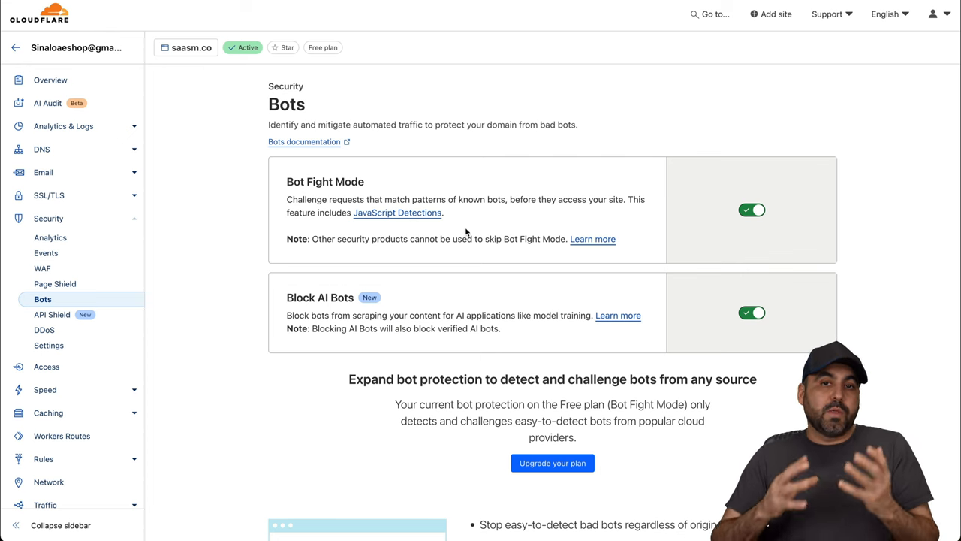
mouse_move(499, 219)
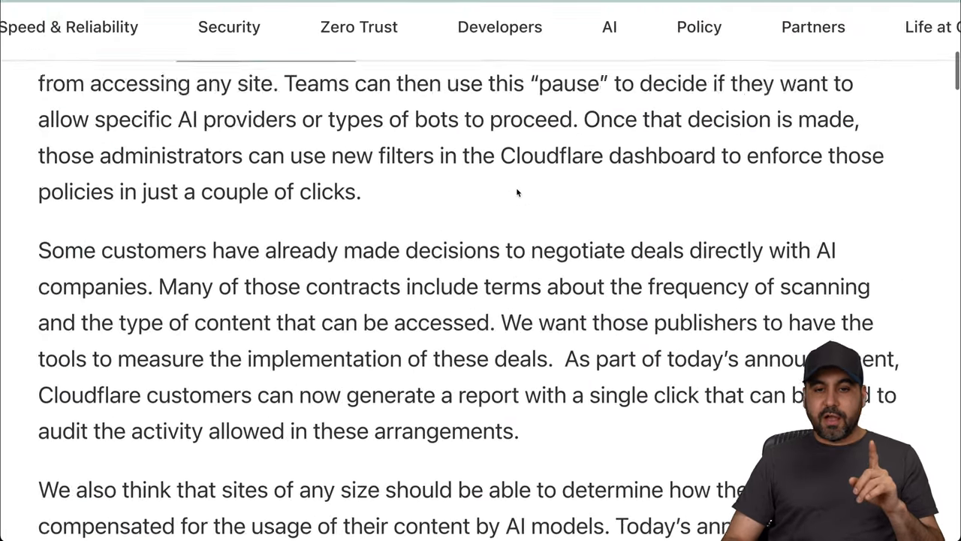
Select the sentence beginning 'Today's announcement previews…' about the monetization feature.
scroll(down, 3)
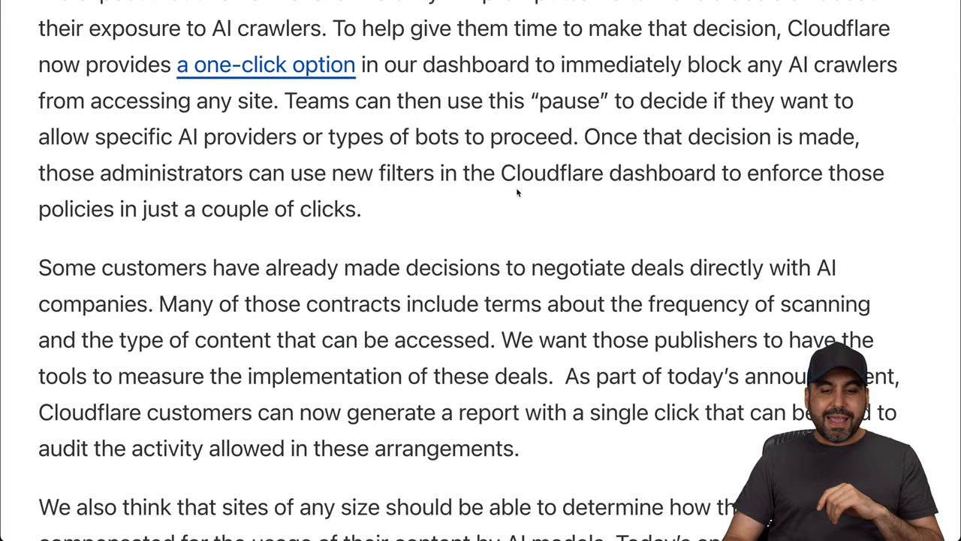
scroll(down, 3)
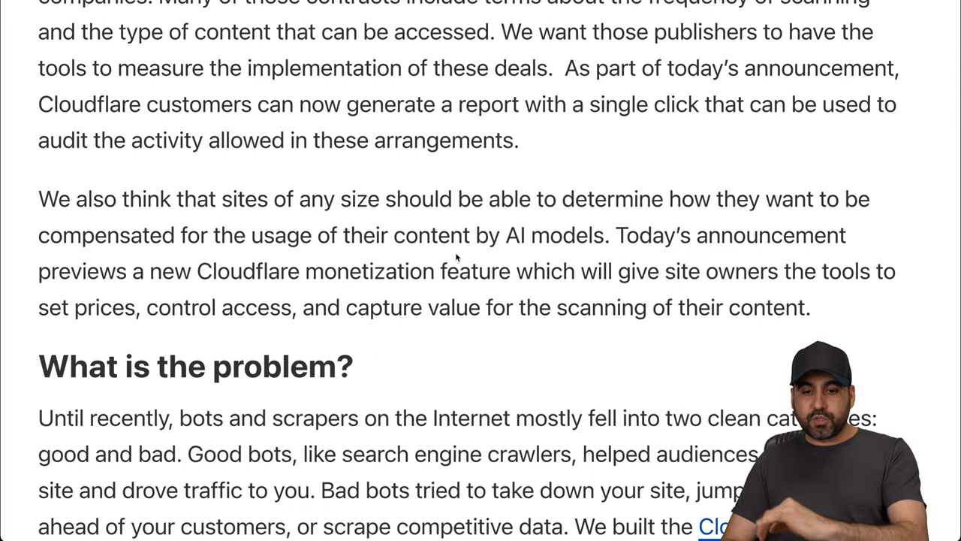
drag(616, 235, 809, 306)
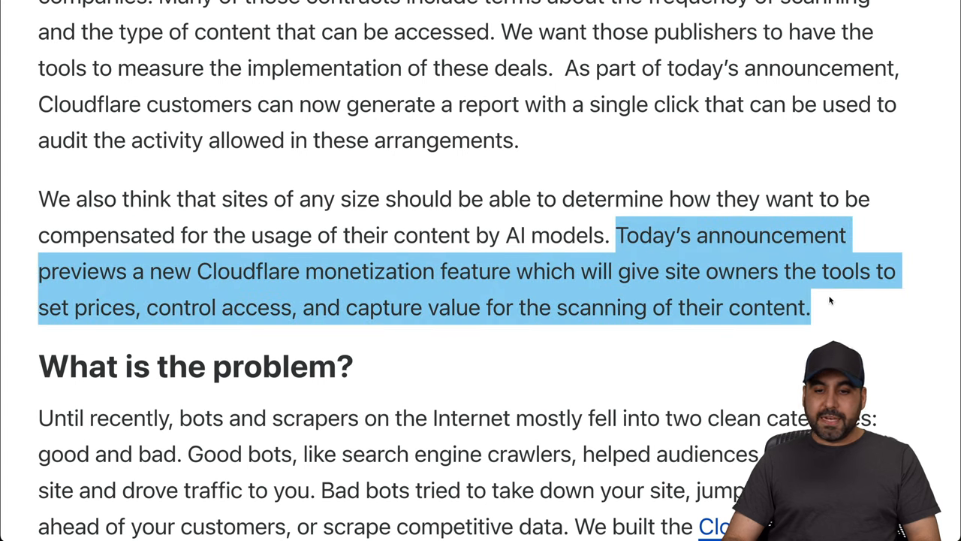